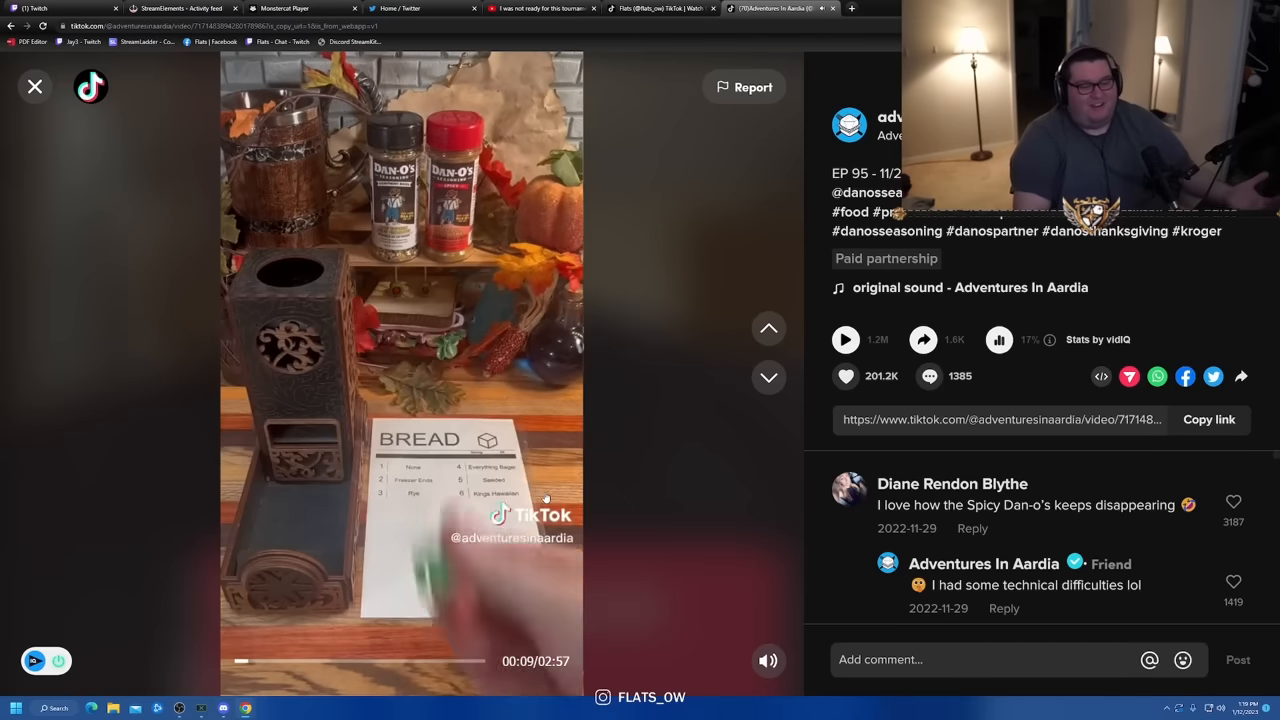
{"action": "mouse_move", "coordinate": [663, 558]}
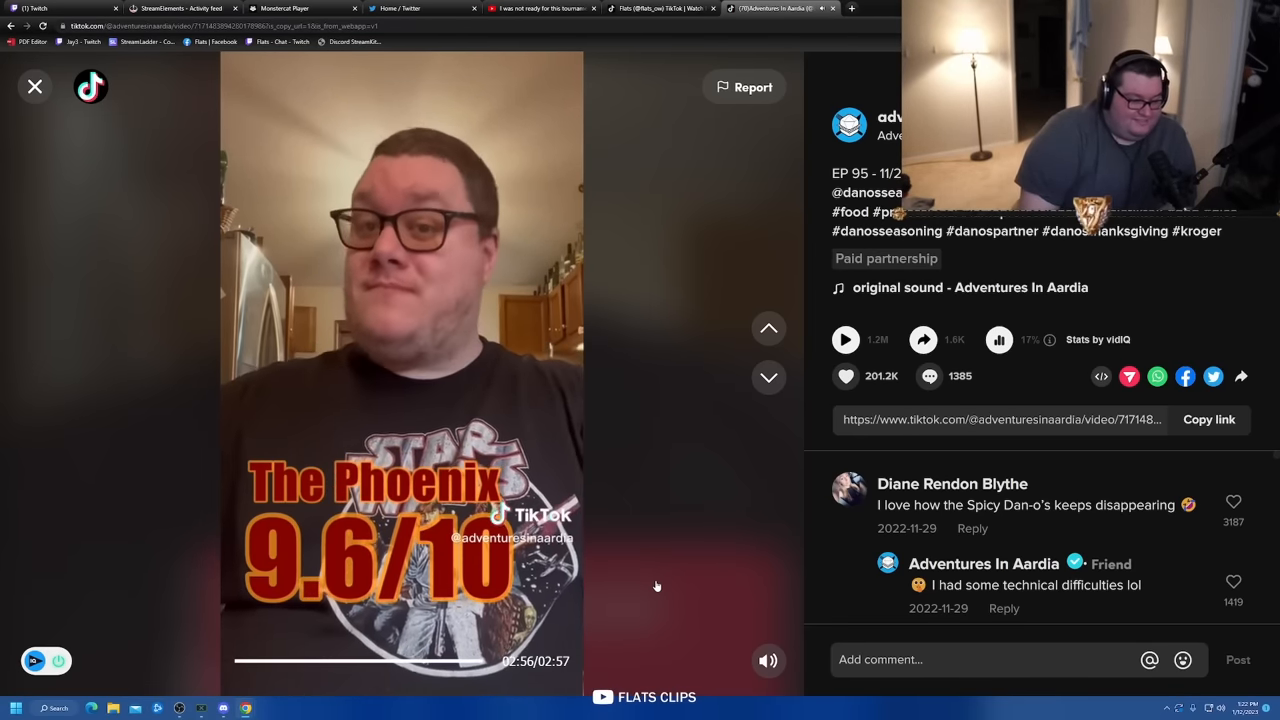
Advance to Adventures In Aardia EP 96 and pause it at 00:00.
{"action": "left_click", "coordinate": [769, 377]}
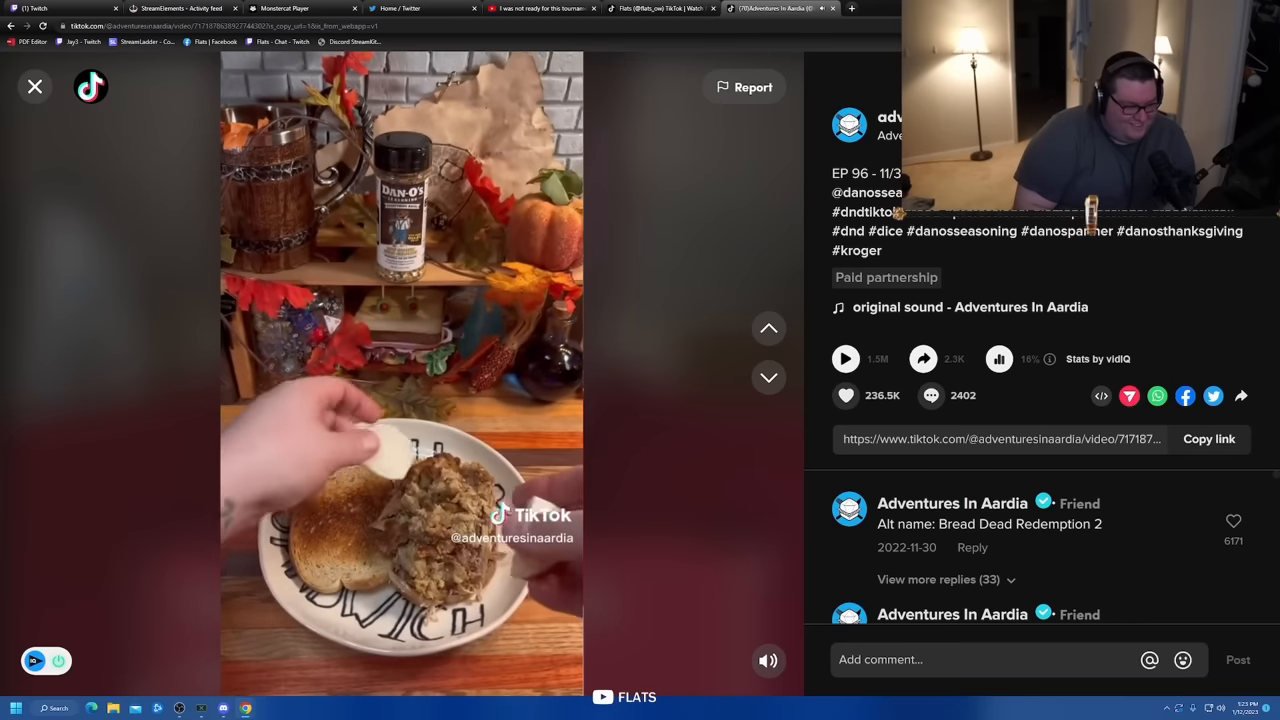
{"action": "left_click", "coordinate": [402, 377]}
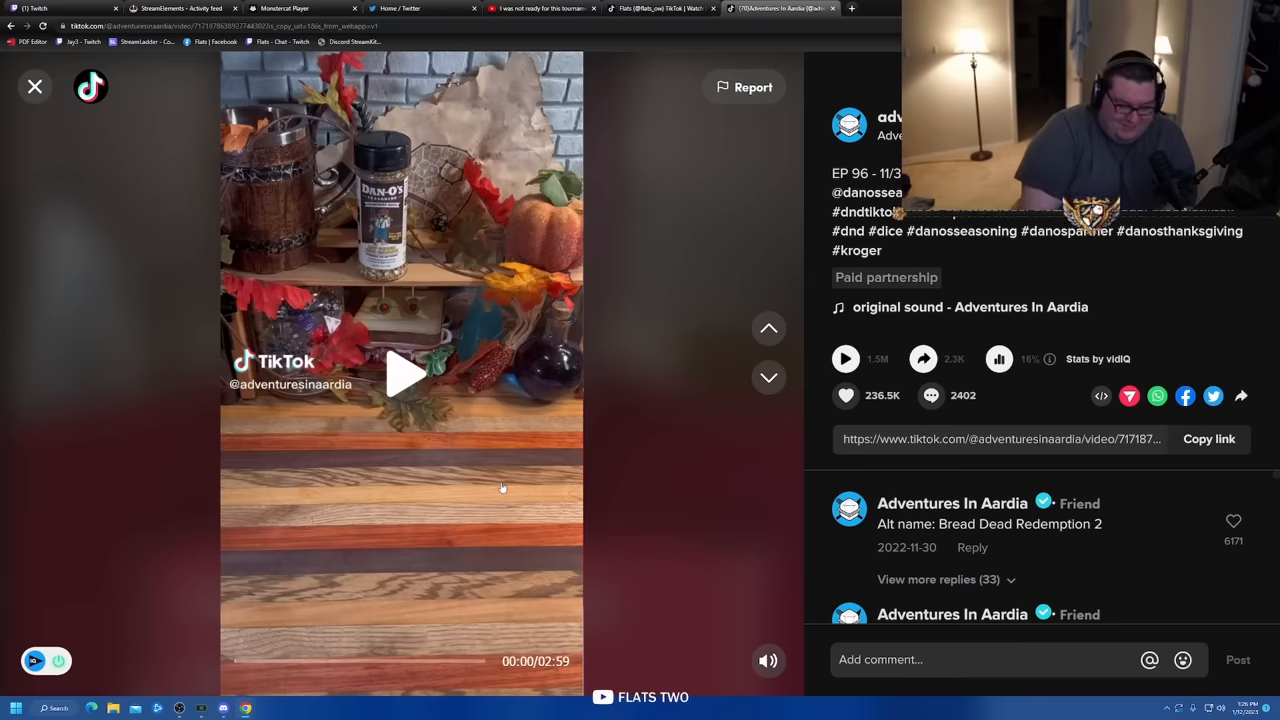
{"action": "mouse_move", "coordinate": [655, 519]}
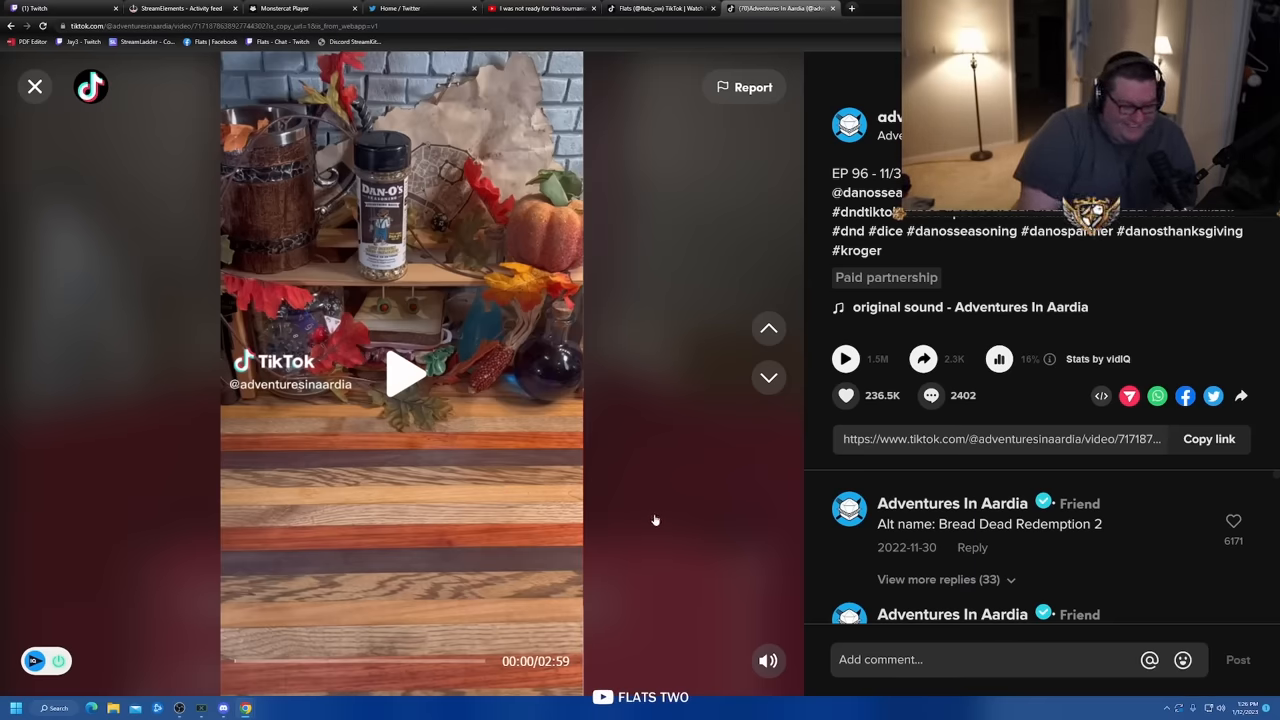
{"action": "left_click", "coordinate": [769, 378]}
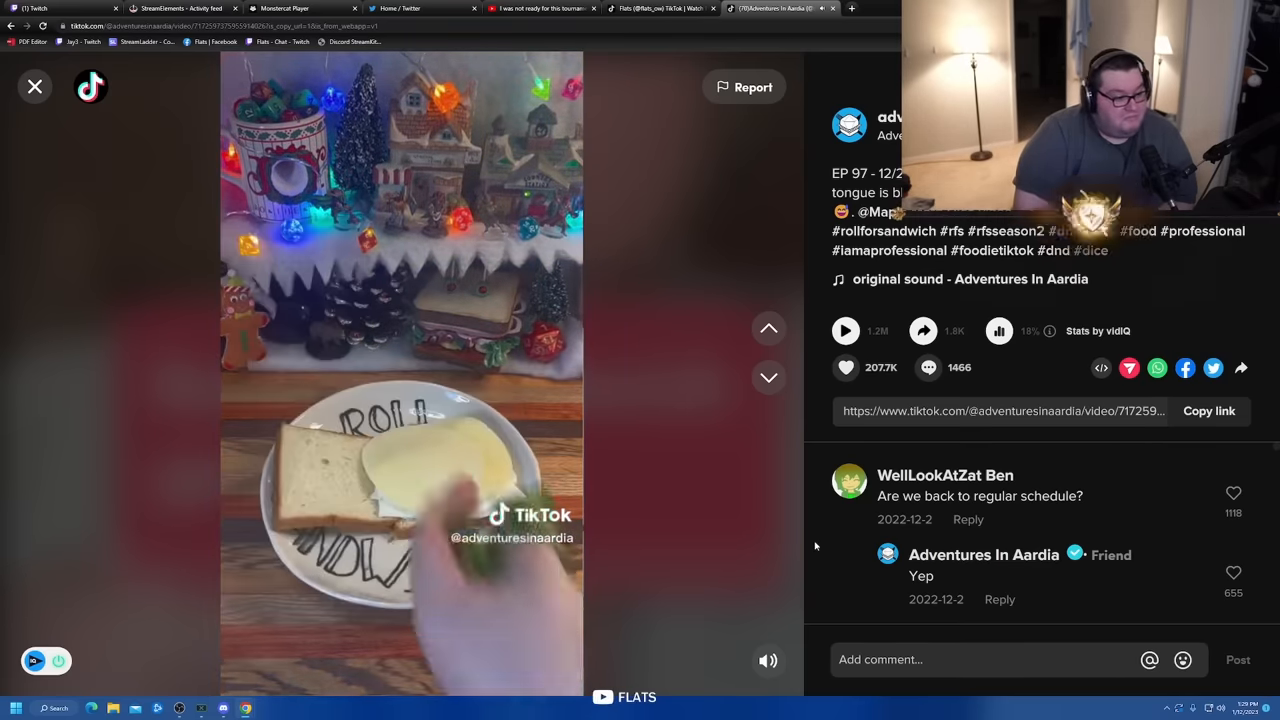
Pause and resume the sandwich episode, stopping where grapes pile onto the plate at 01:28.
{"action": "left_click", "coordinate": [402, 375]}
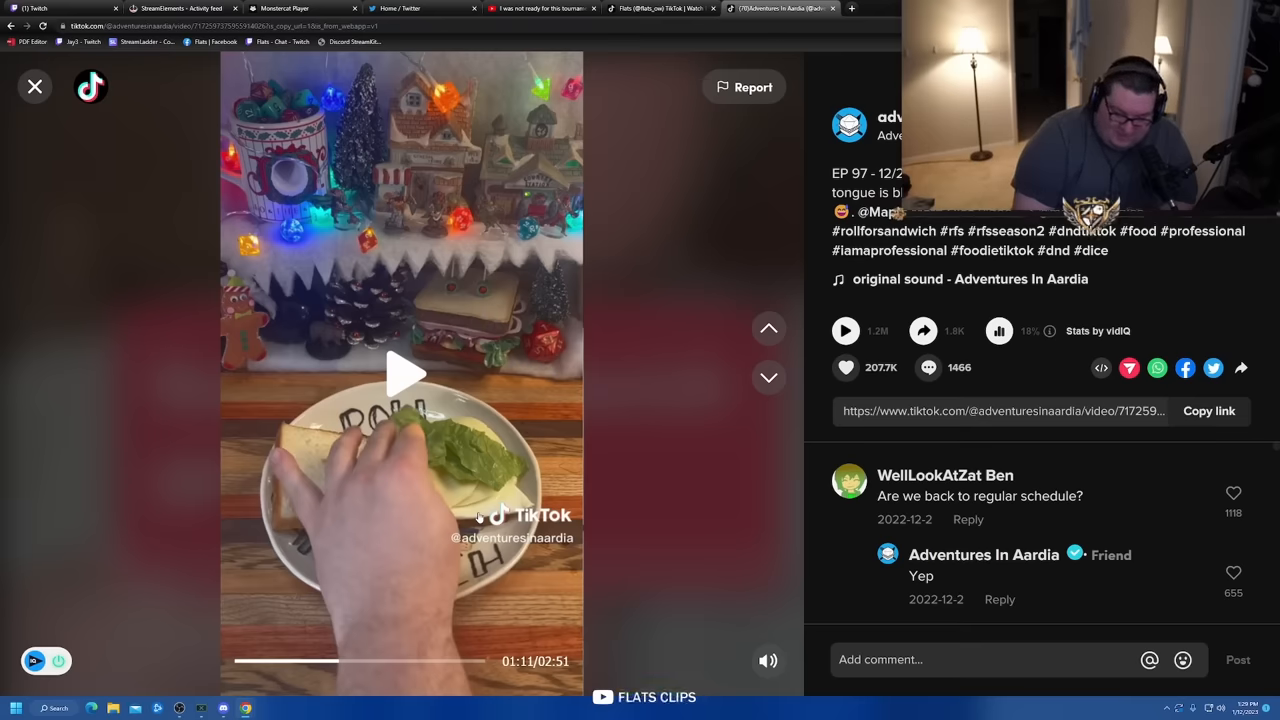
{"action": "left_click", "coordinate": [400, 373]}
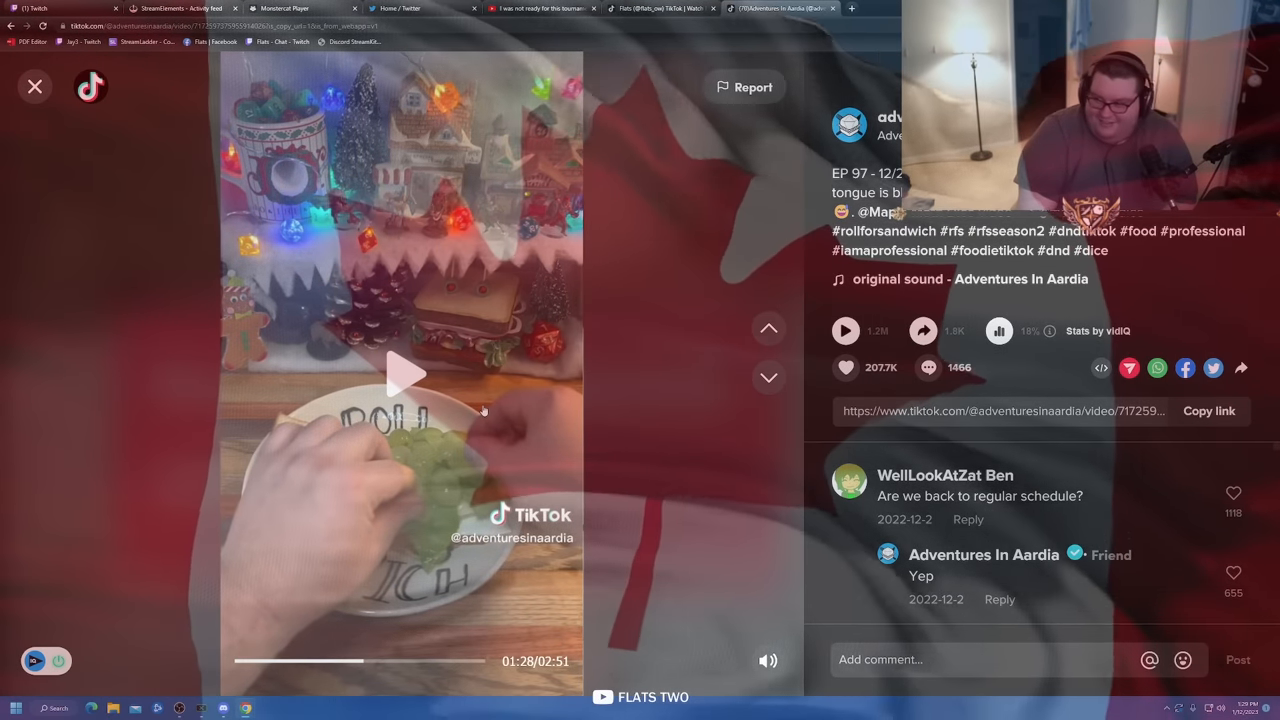
{"action": "mouse_move", "coordinate": [500, 411]}
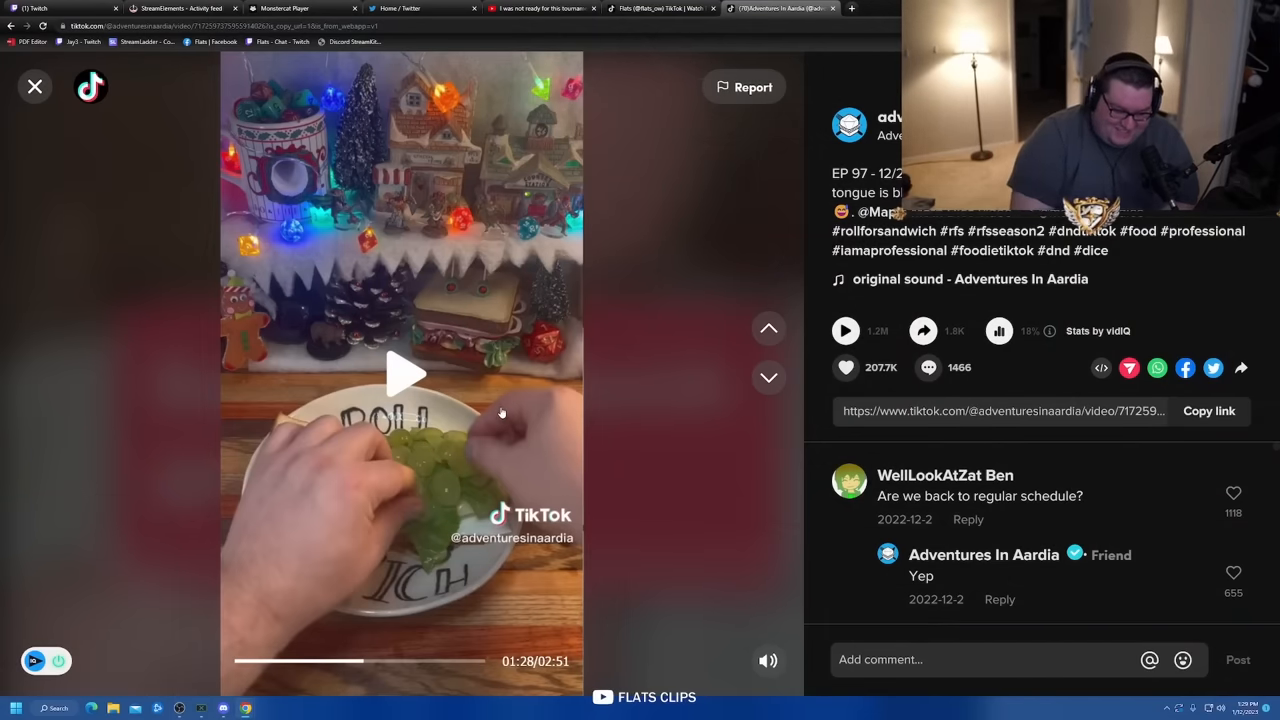
{"action": "mouse_move", "coordinate": [508, 422]}
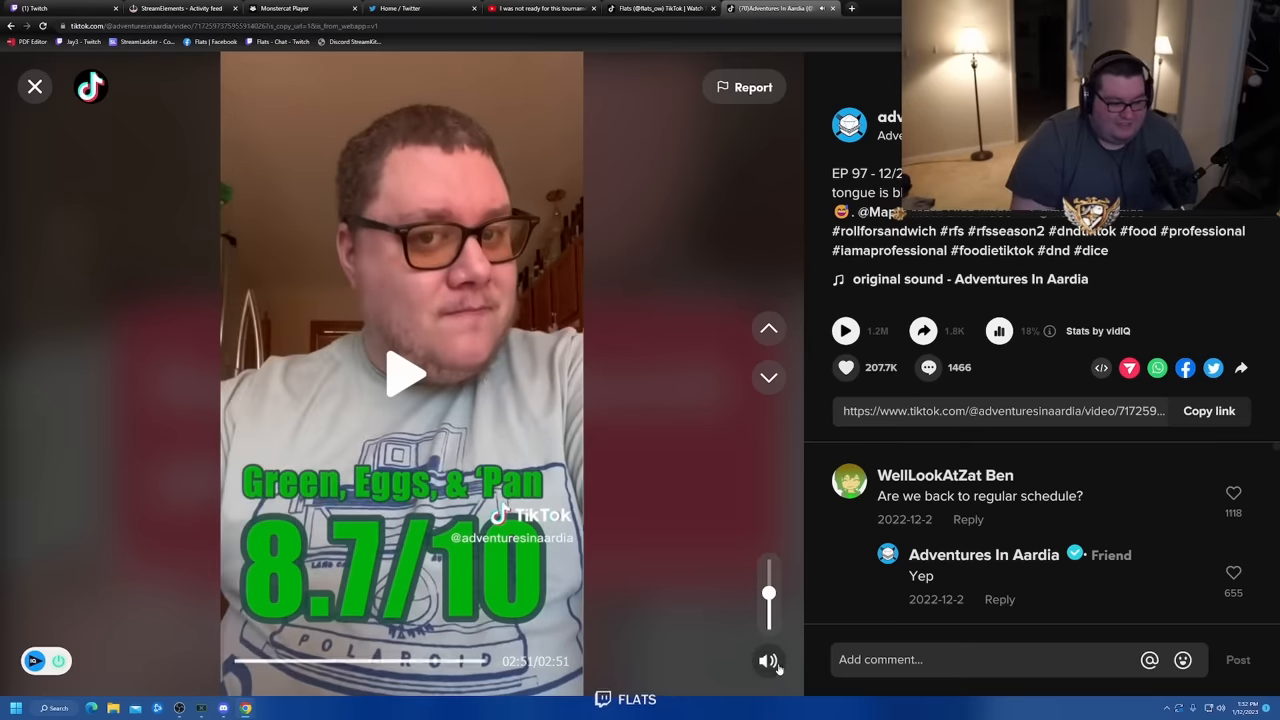
Play episode 98 unmuted through to The Bah Humbug 7.2/10 rating.
{"action": "left_click", "coordinate": [769, 377]}
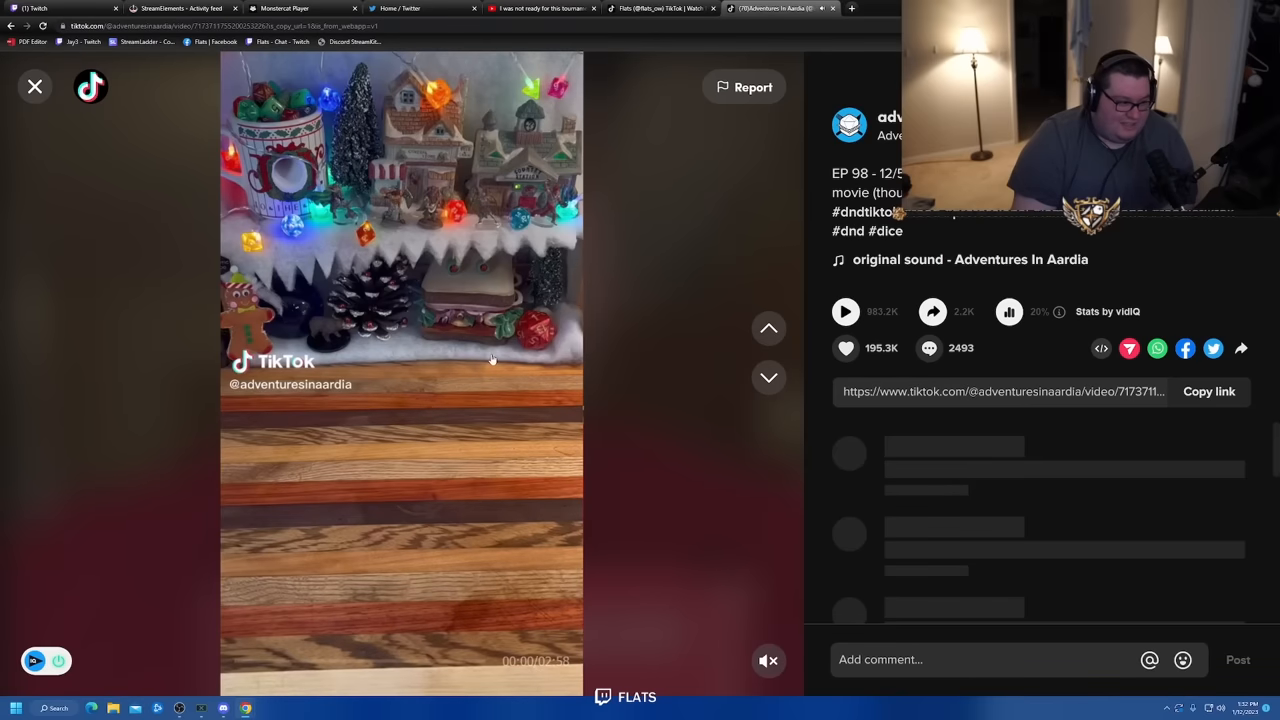
{"action": "left_click", "coordinate": [492, 358]}
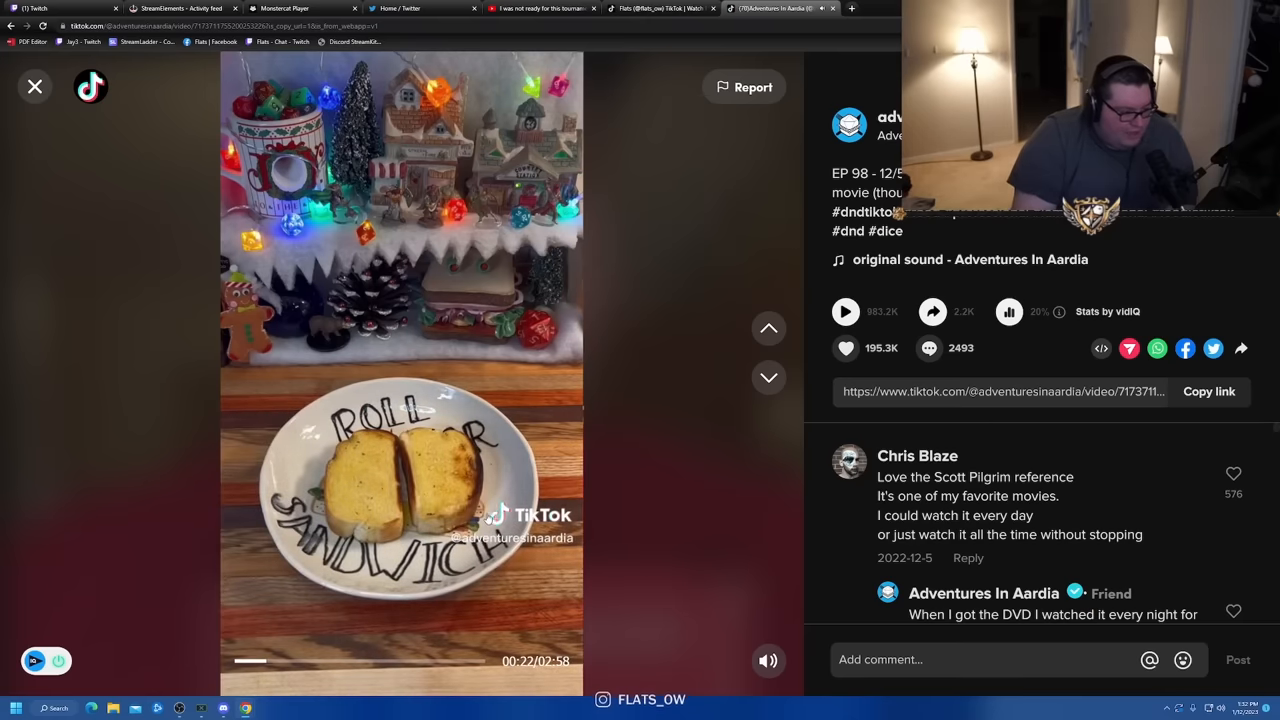
{"action": "left_click", "coordinate": [400, 375]}
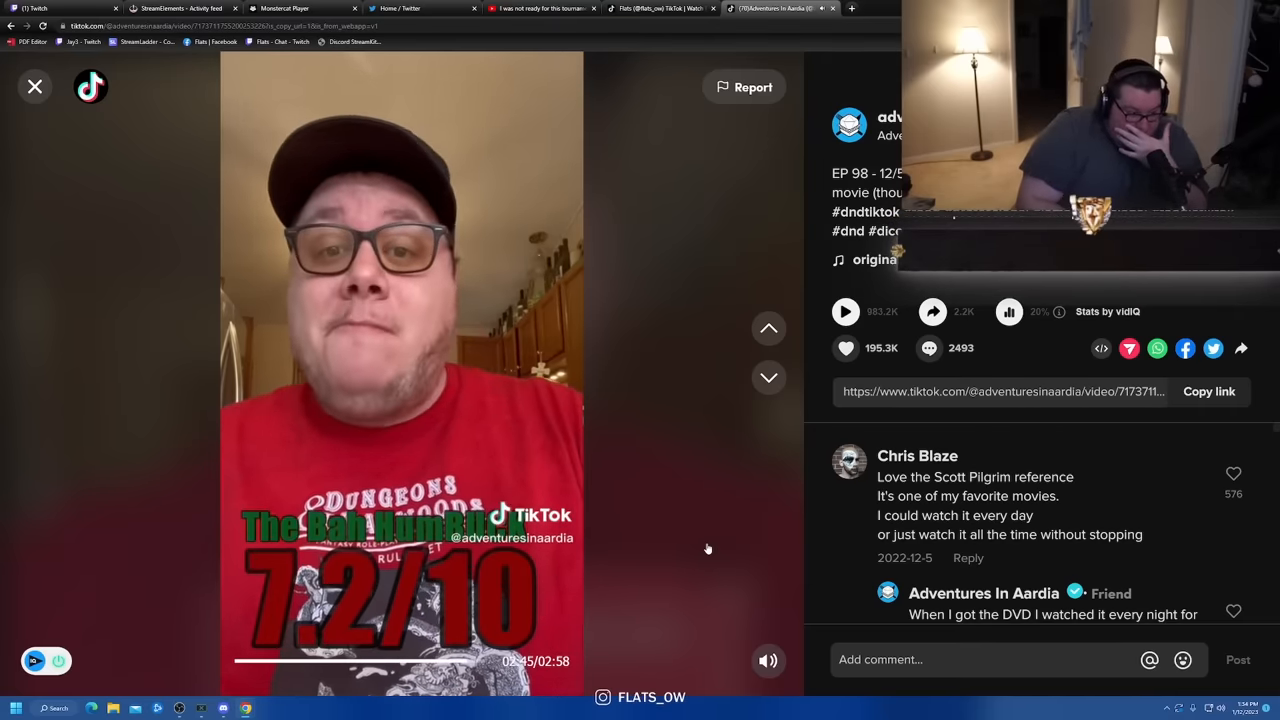
{"action": "mouse_move", "coordinate": [703, 534]}
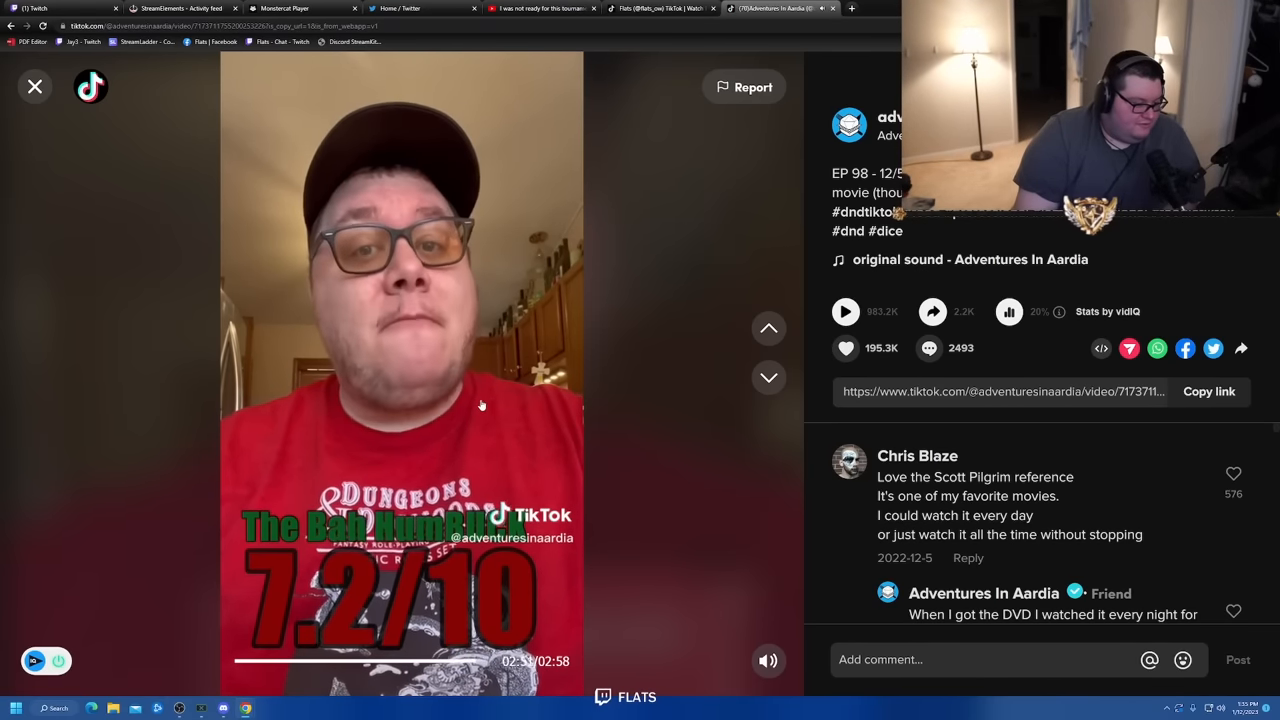
{"action": "mouse_move", "coordinate": [491, 402]}
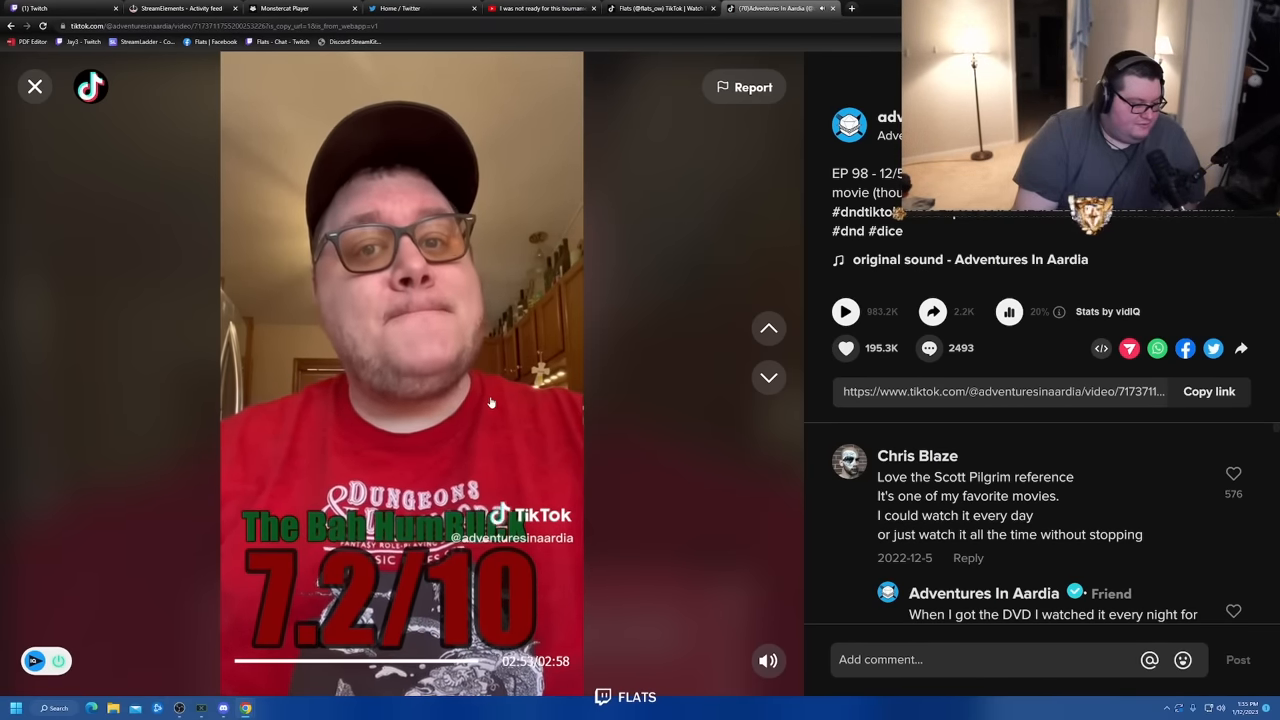